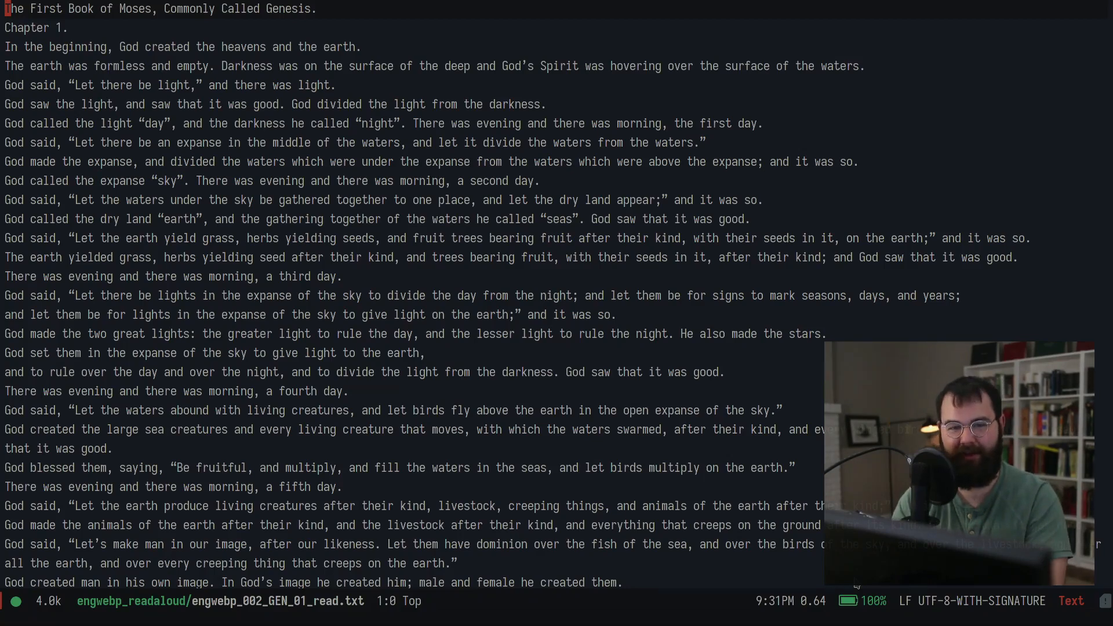
Run dired and open the engwebp_readaloud folder of Genesis chapter files.
type("o")
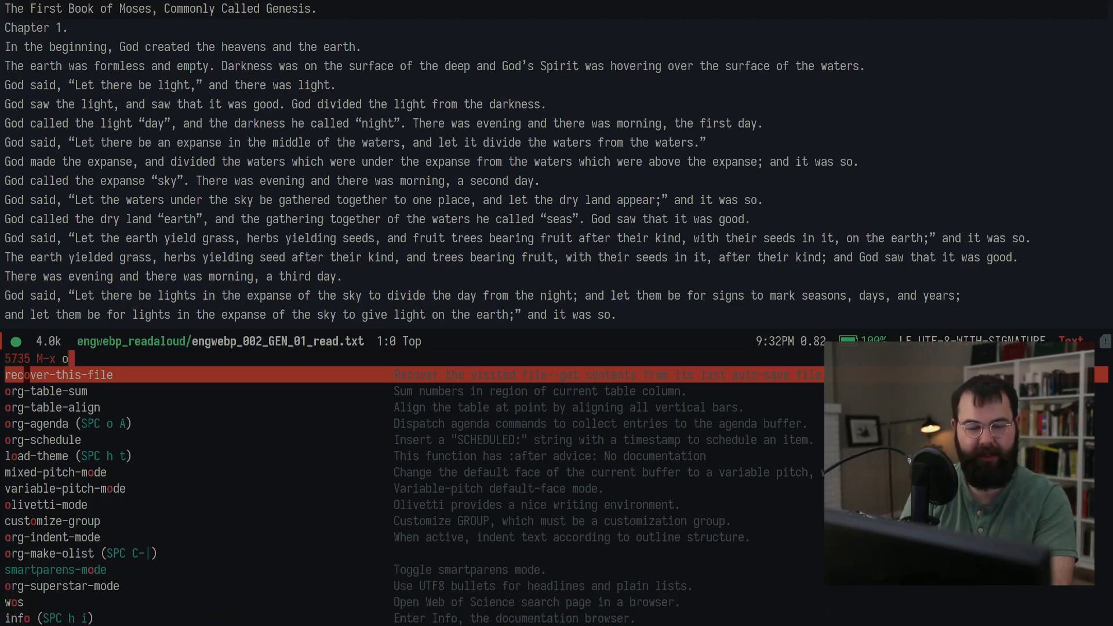
left_click(43, 505)
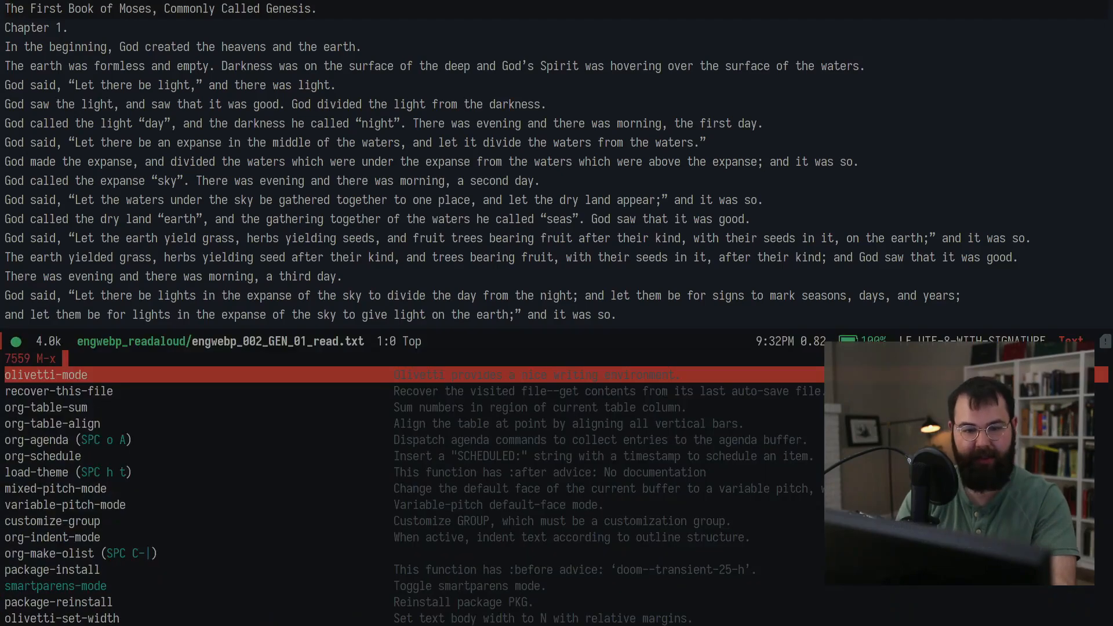
type("dir")
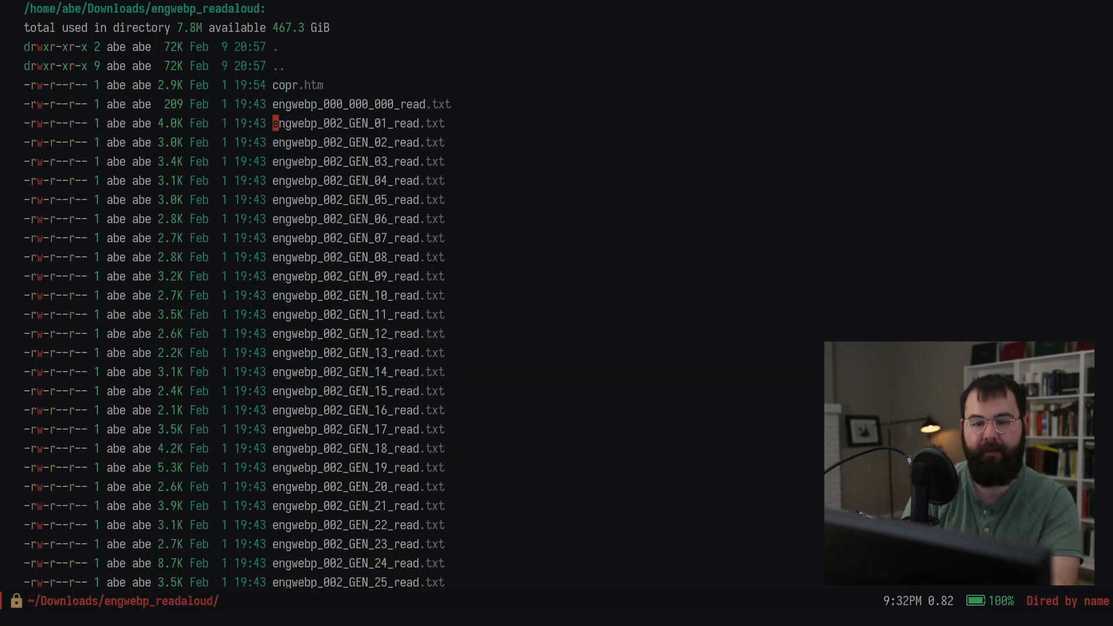
key("down")
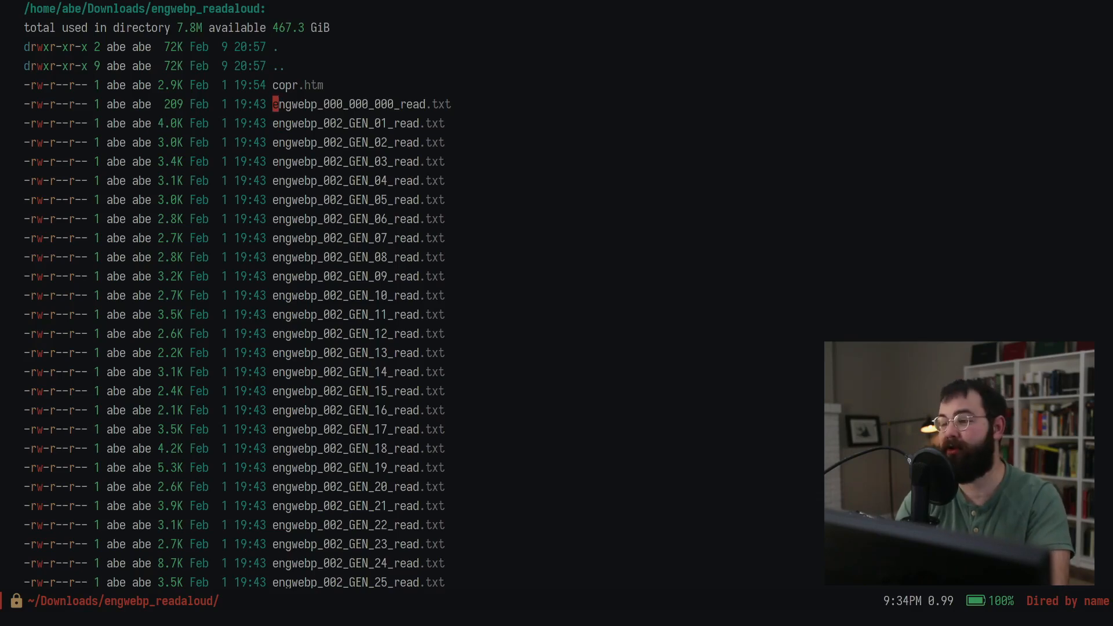
Put the chapter folder listing into editable wdired mode with C-x C-q.
key("C-x C-q")
type("So ")
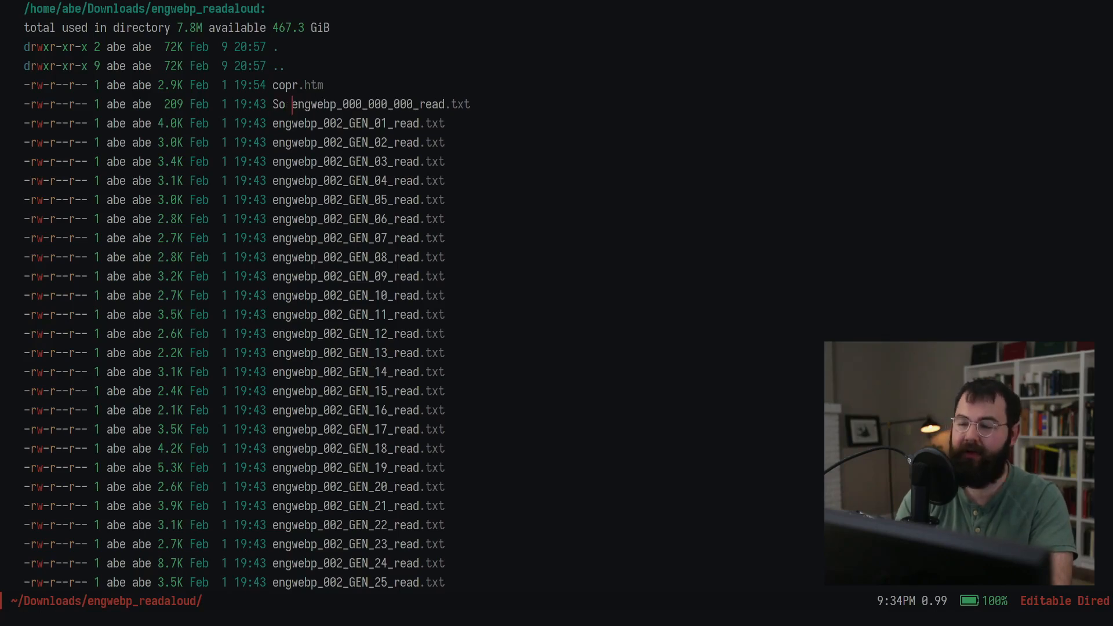
type("I could edit the")
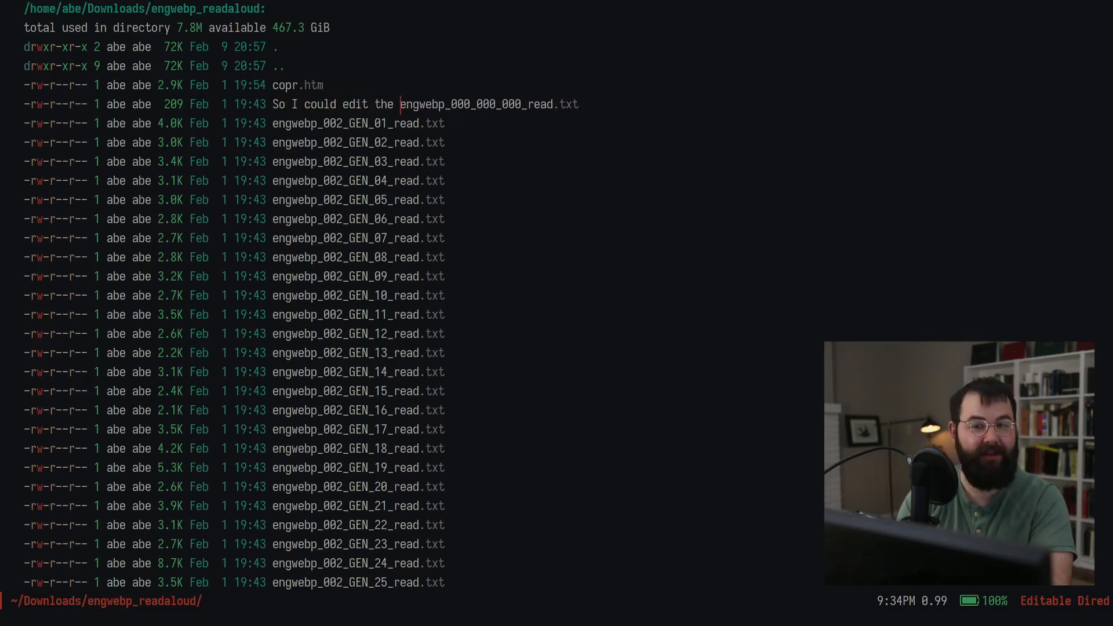
type("text")
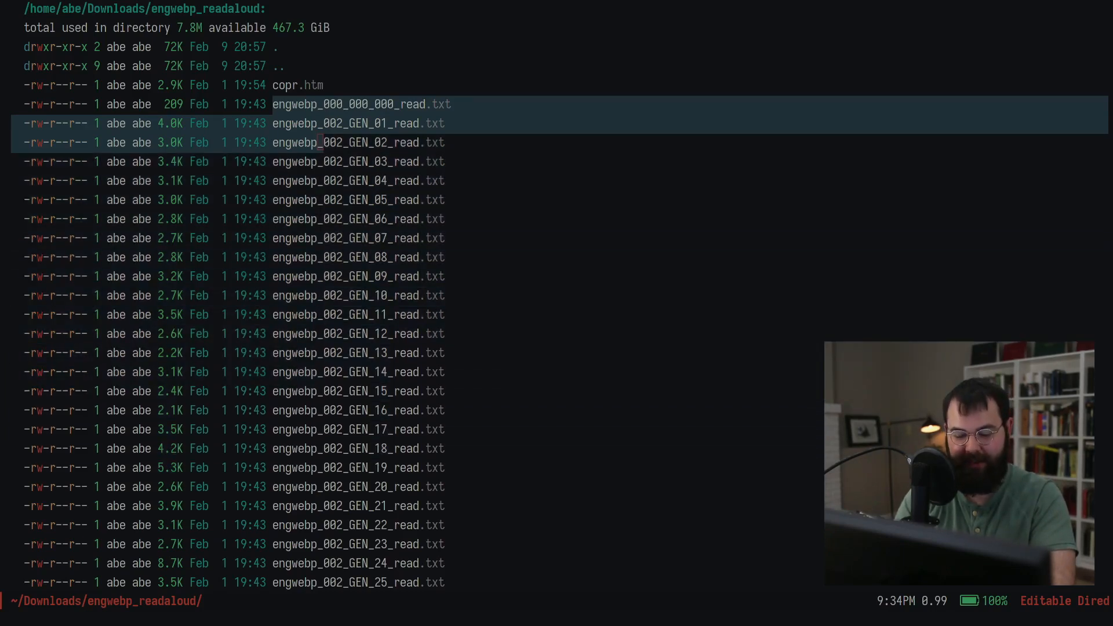
Rectangle-select the engwebp_ column down to the last chapter and delete it.
key("ctrl+v")
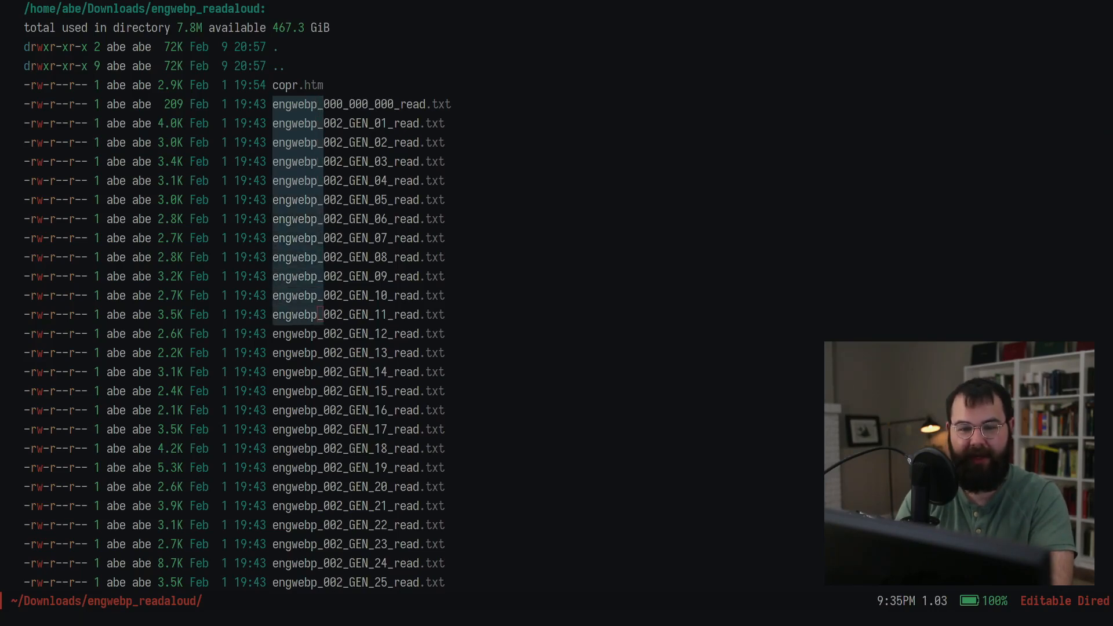
scroll("down", 3)
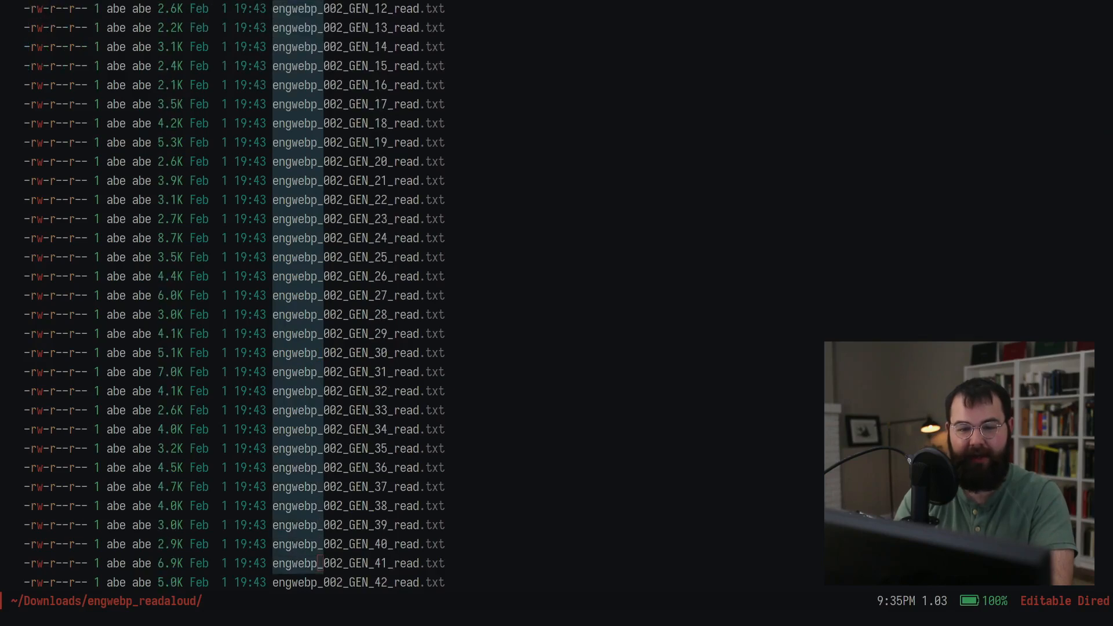
scroll("down", 3)
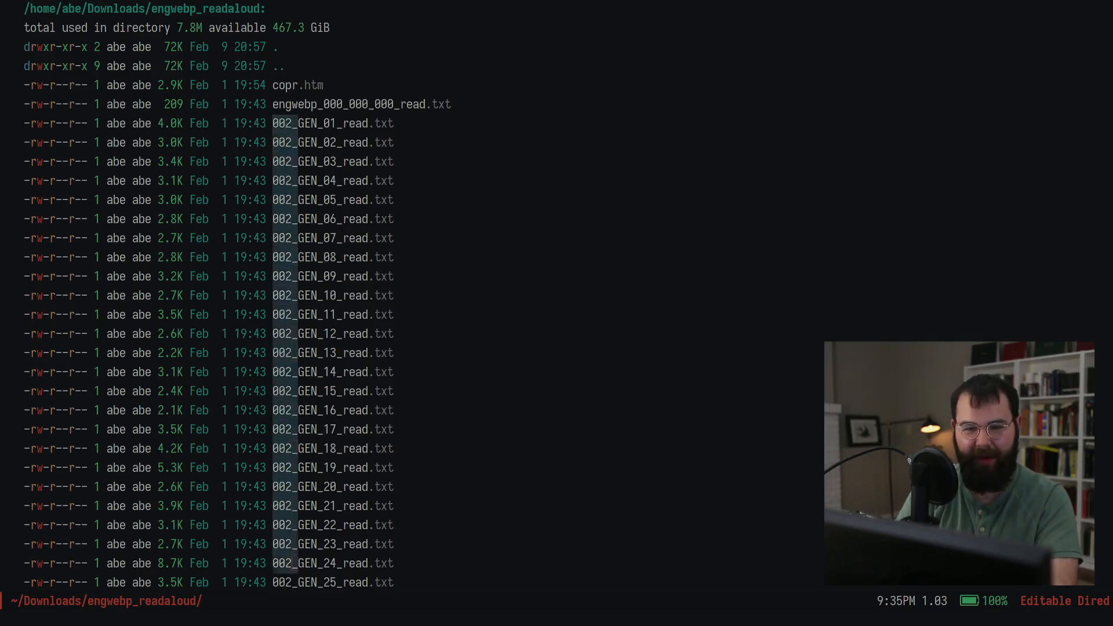
Rename chapter files to 01-GEN01 form, replacing 002_ with 01- and dropping _read.txt.
scroll("down", 3)
type("1")
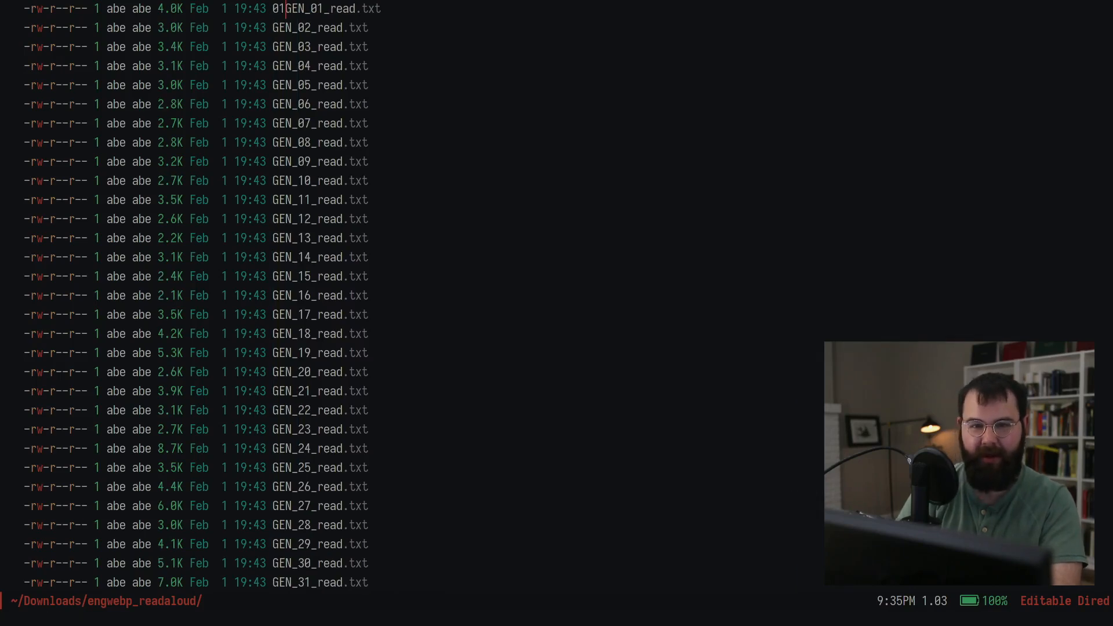
type("-")
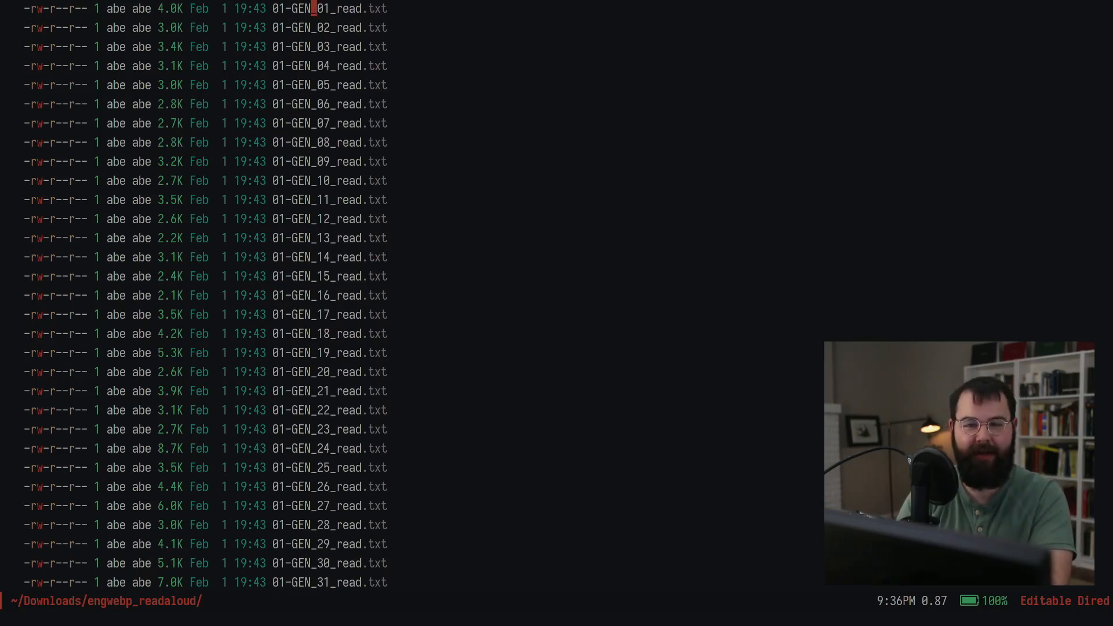
scroll("down", 3)
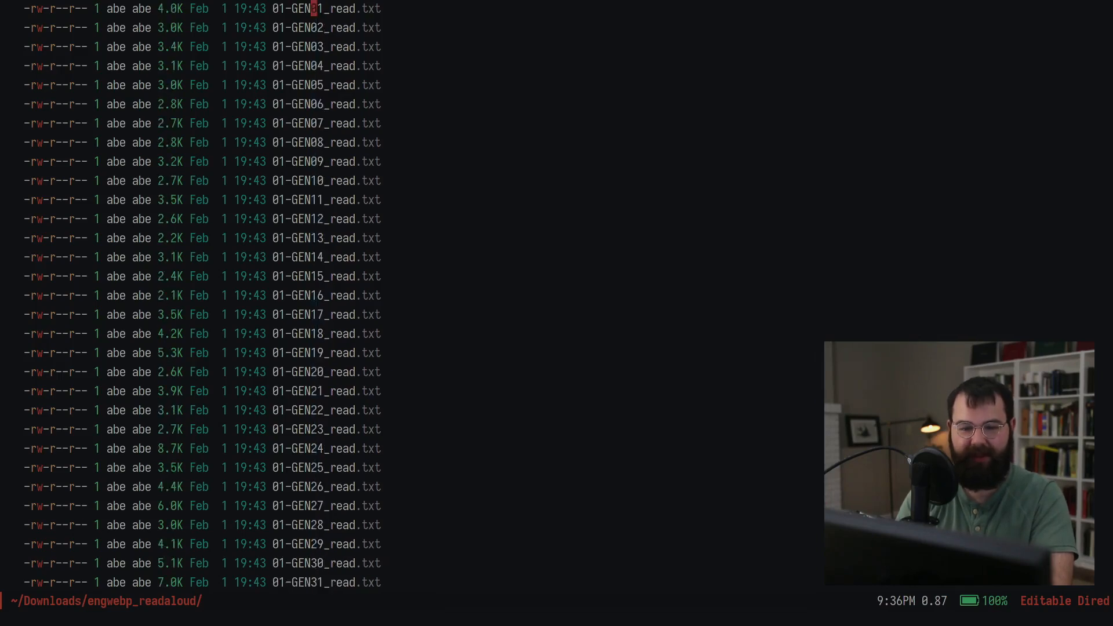
scroll("down", 3)
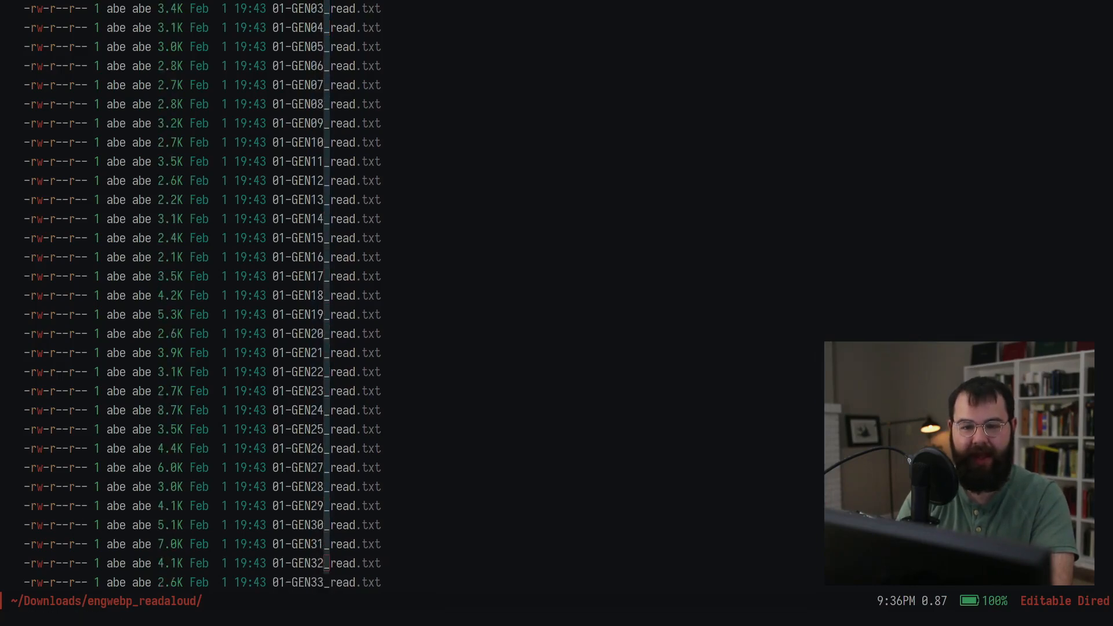
scroll("down", 3)
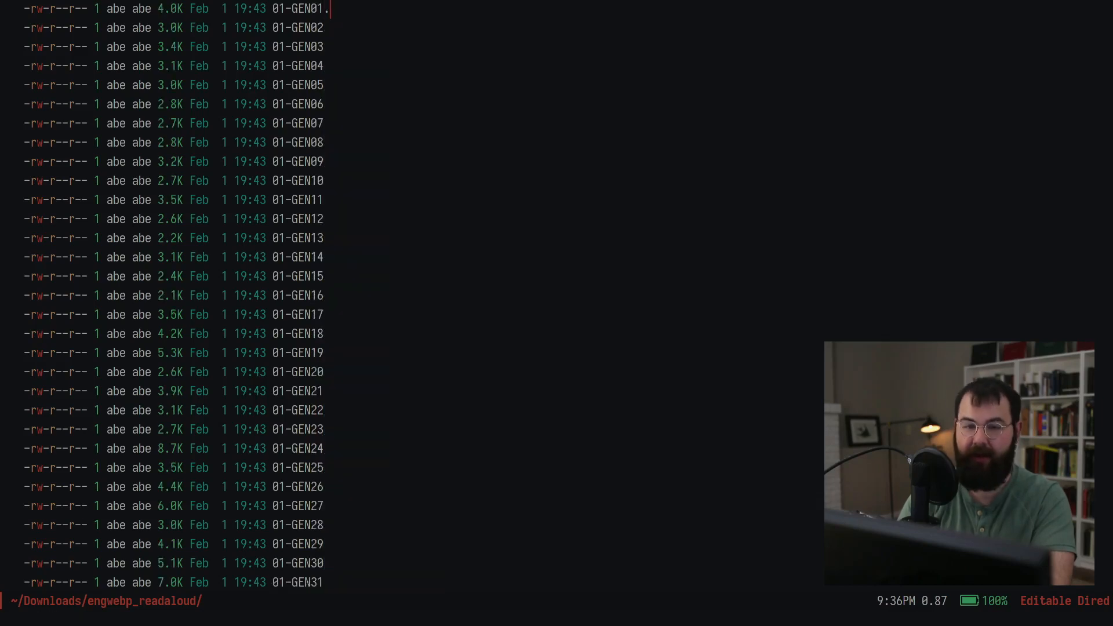
type("org")
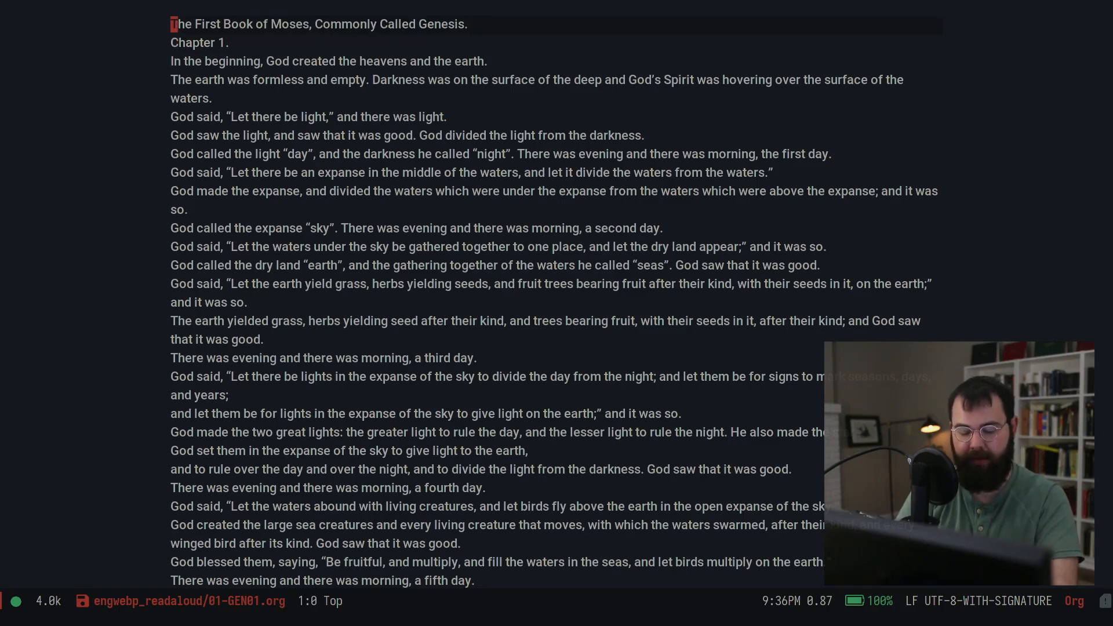
Open the readaloud folder in ranger, previewing 01-GEN01.org.
type("ranger")
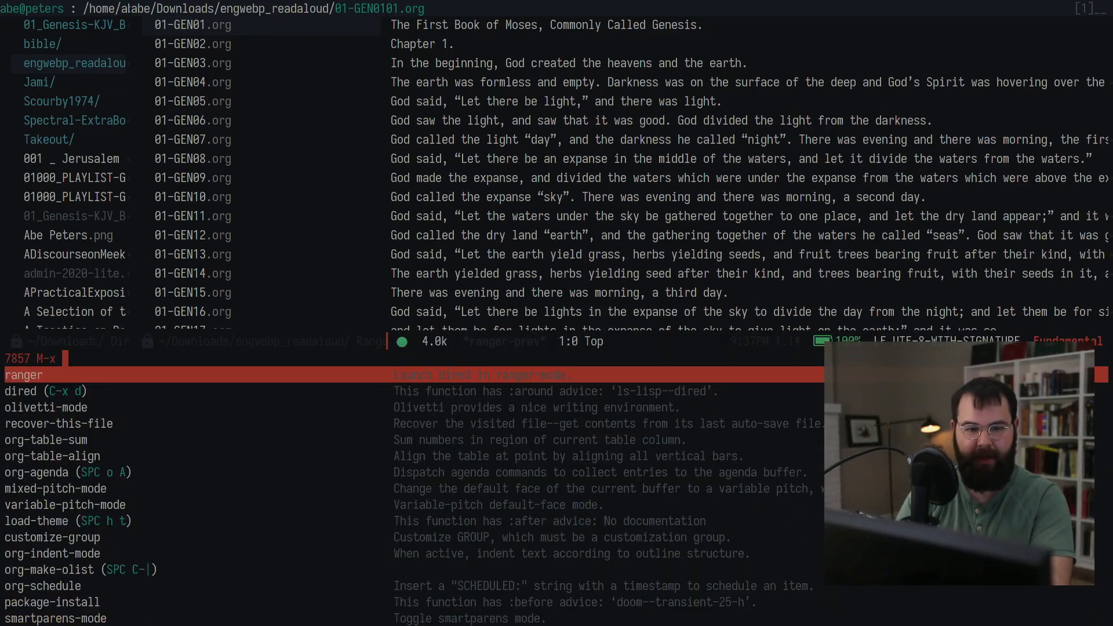
Filter the M-x command prompt with 'kca' to find the next command.
type("kca")
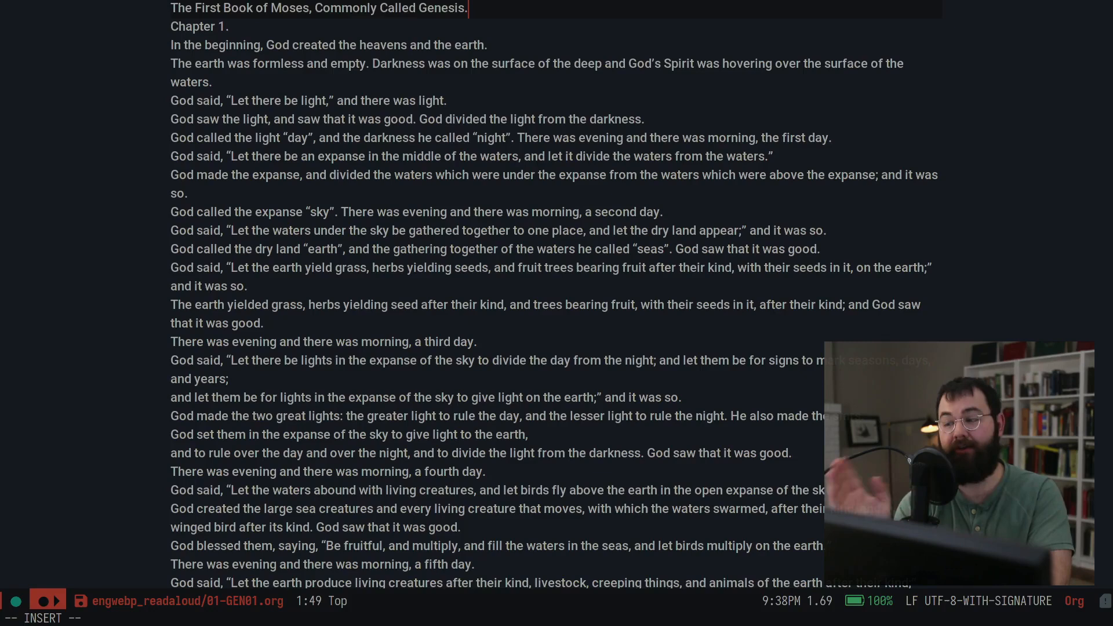
Delete the trailing periods after 'Genesis' and 'Chapter 1' in 01-GEN01.org.
key("BackSpace")
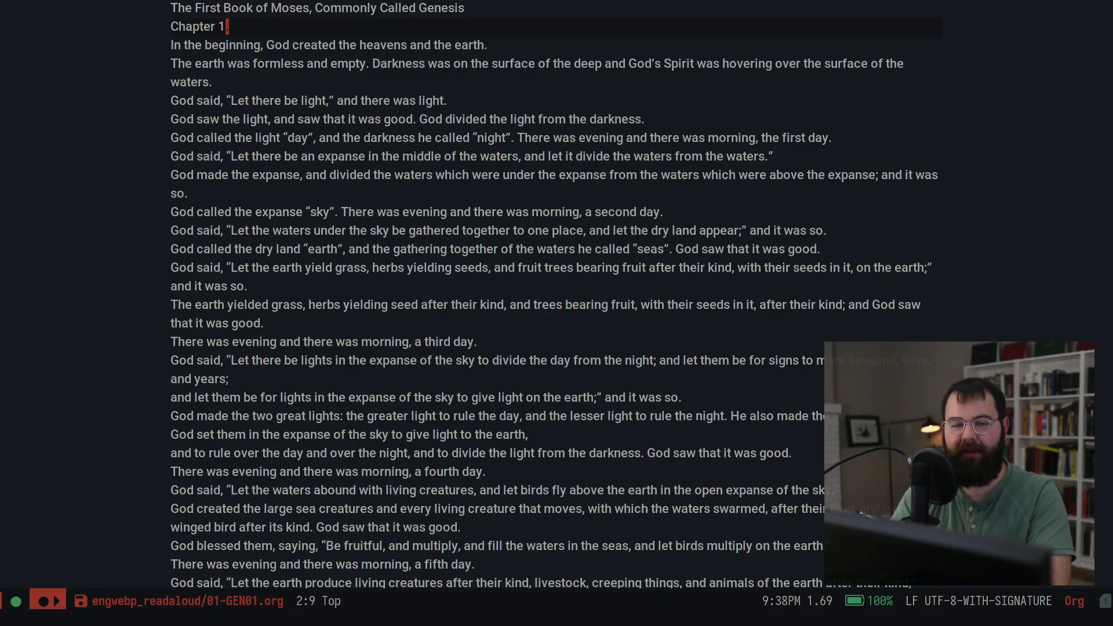
type(".")
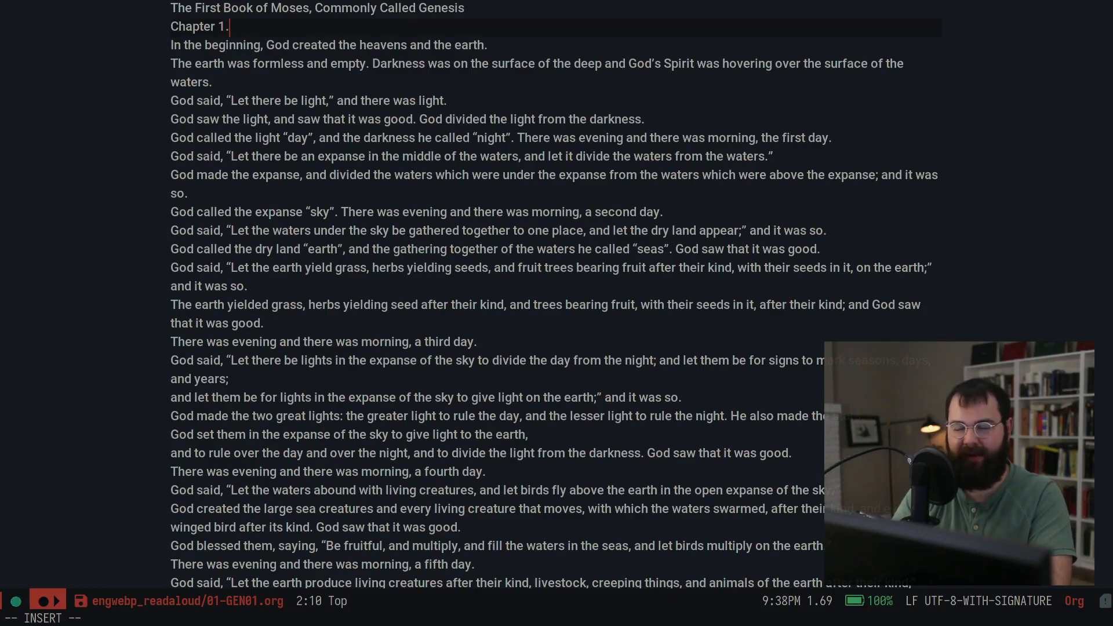
key("Backspace")
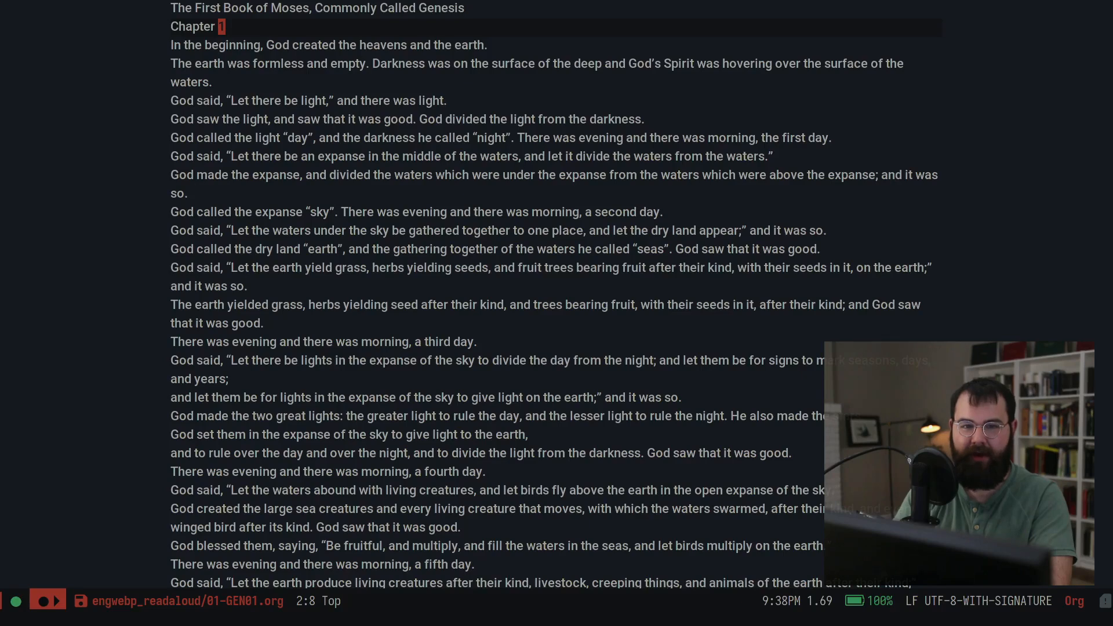
key("i")
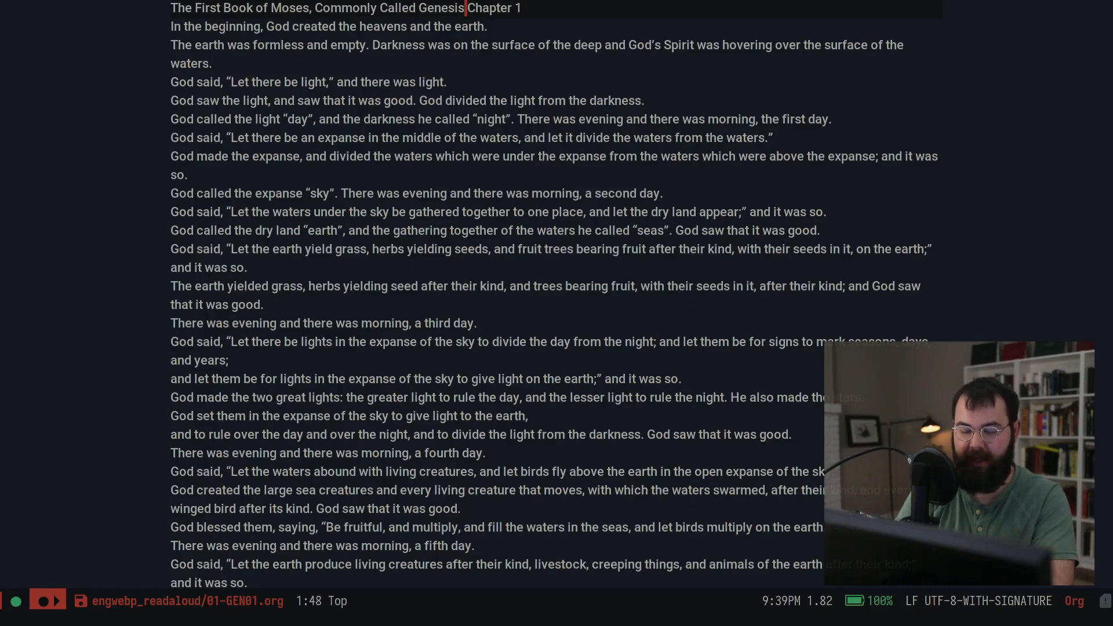
Make the joined 'Genesis Chapter 1' line a top-level '* ' Org heading.
key("I")
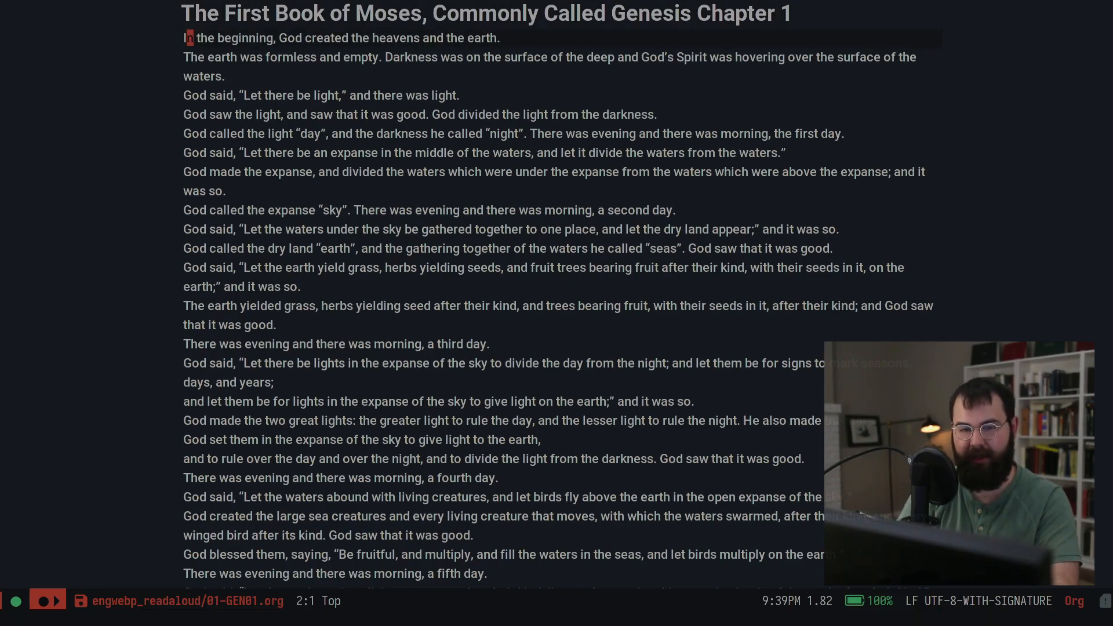
Select all chapter 1 verse lines and run org-make-olist to number verses 1–31.
key("V")
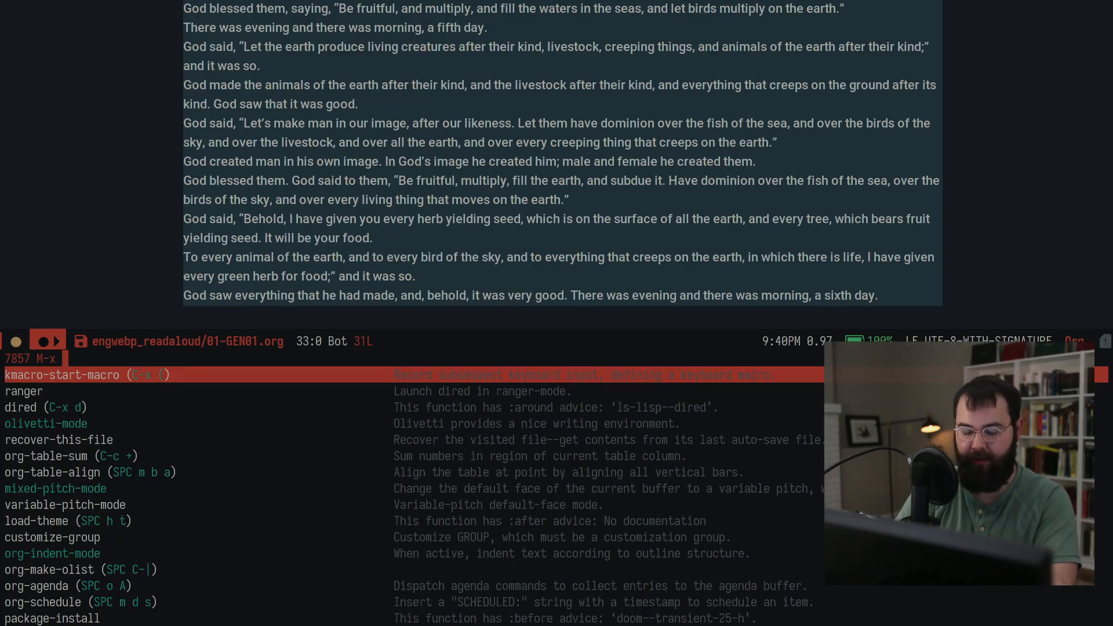
type("org-make")
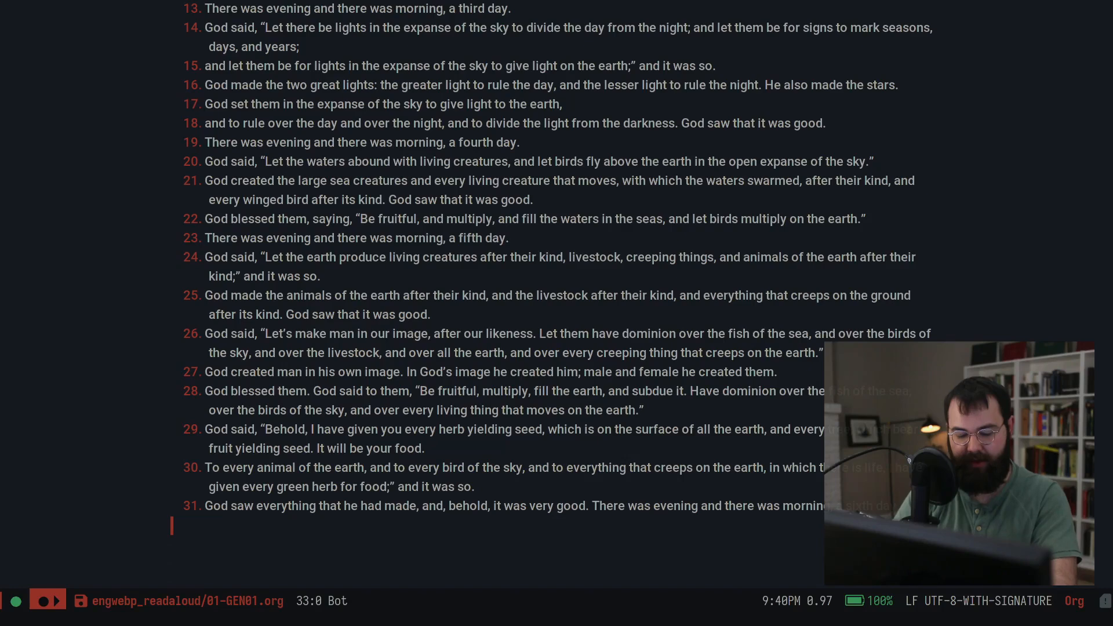
Save 01-GEN01.org with M-x save-buffer.
type("sav")
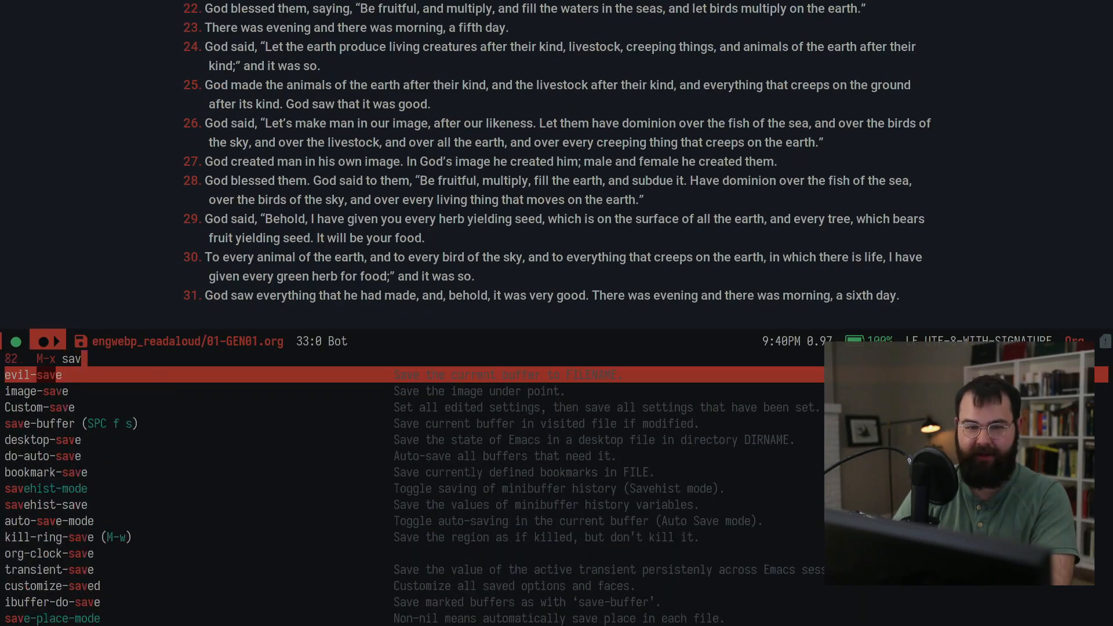
type("e-b")
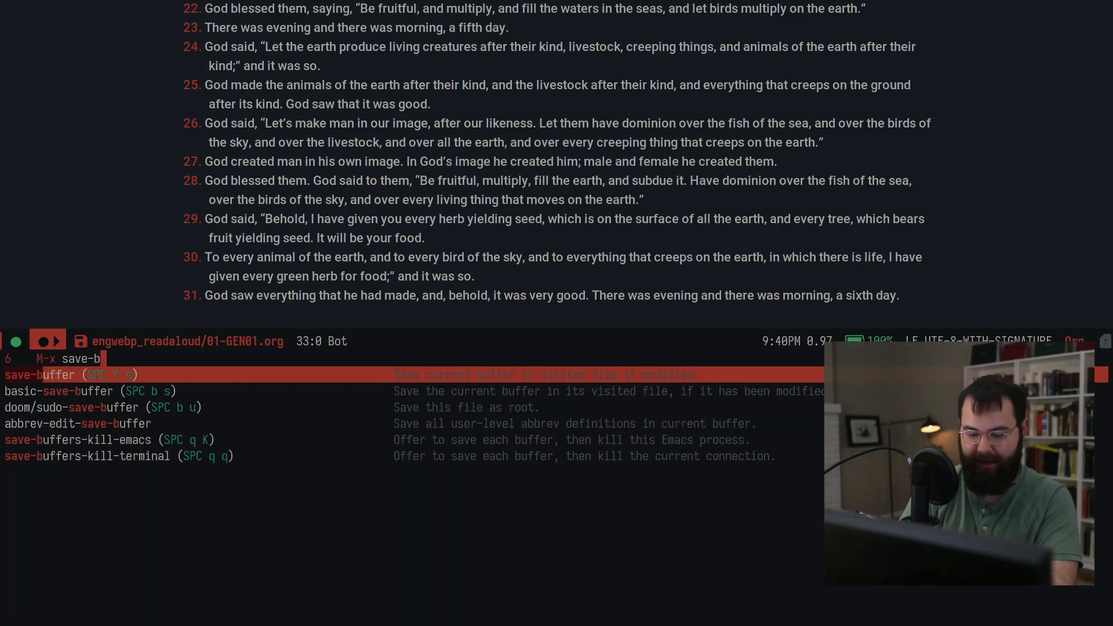
type("uffer")
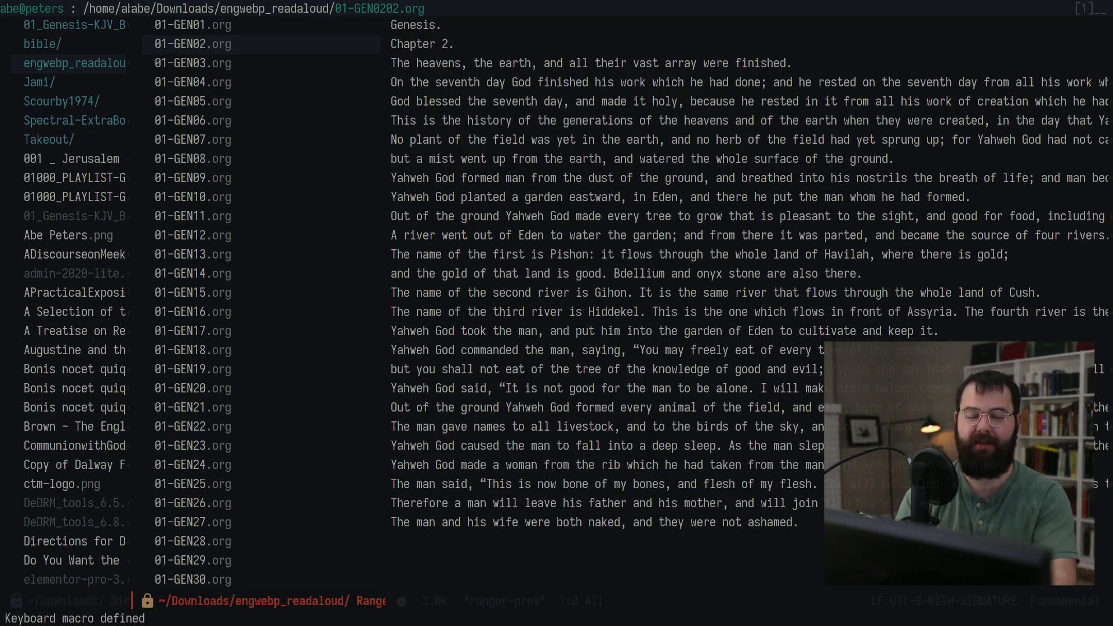
Open the command prompt over the ranger browser previewing 01-GEN02.org.
left_click(192, 24)
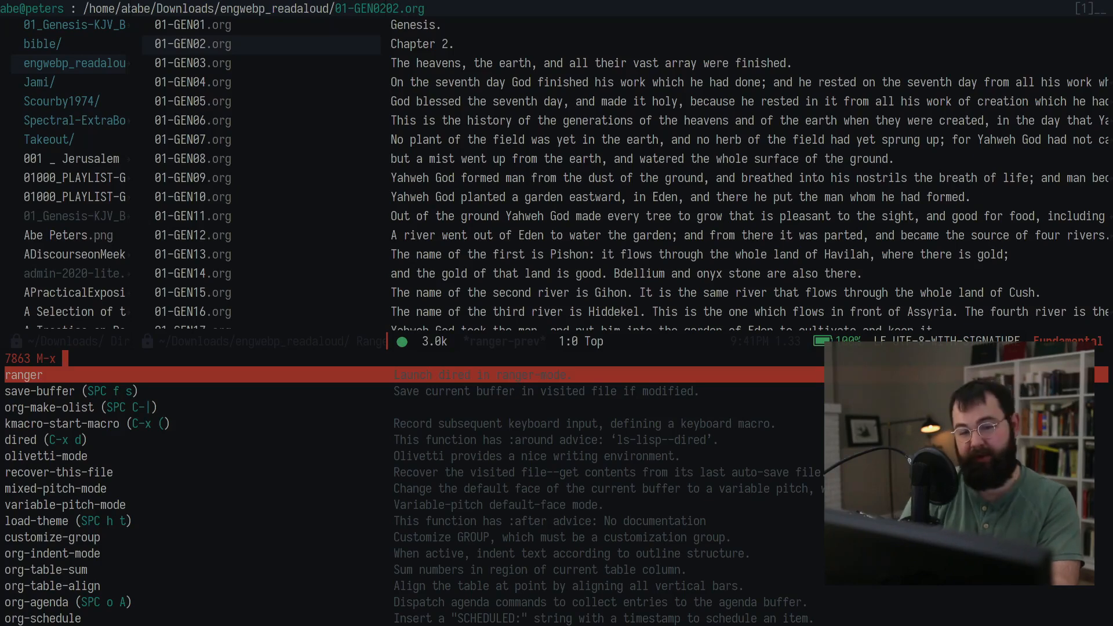
Replay the macro with kmacro-call-macro, then preview 01-GEN04.org to confirm its numbered verses.
type("k")
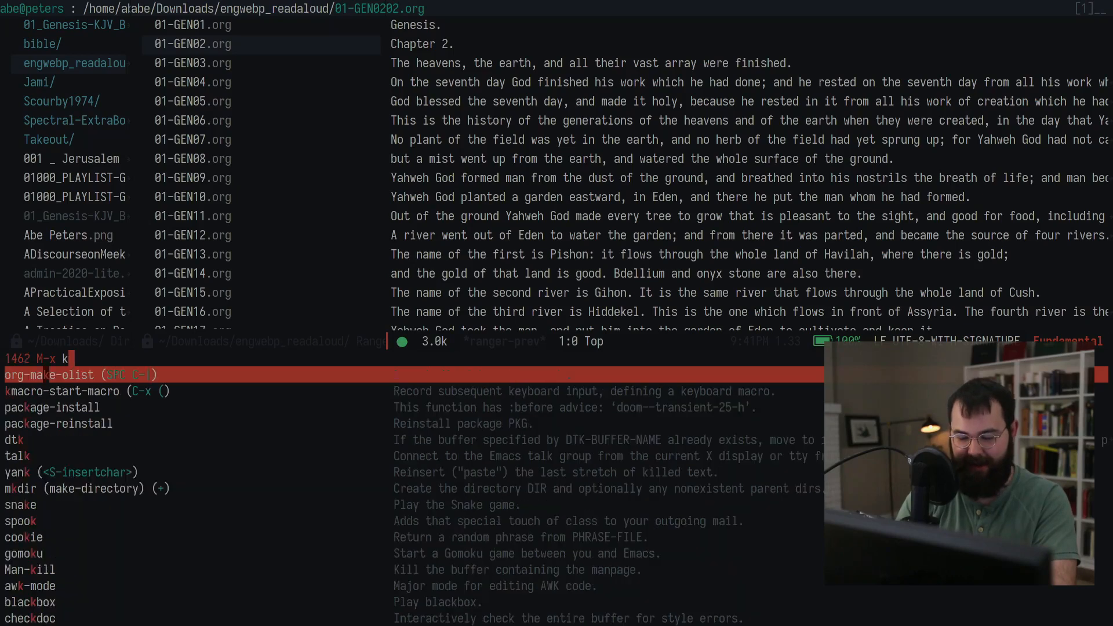
type("mac")
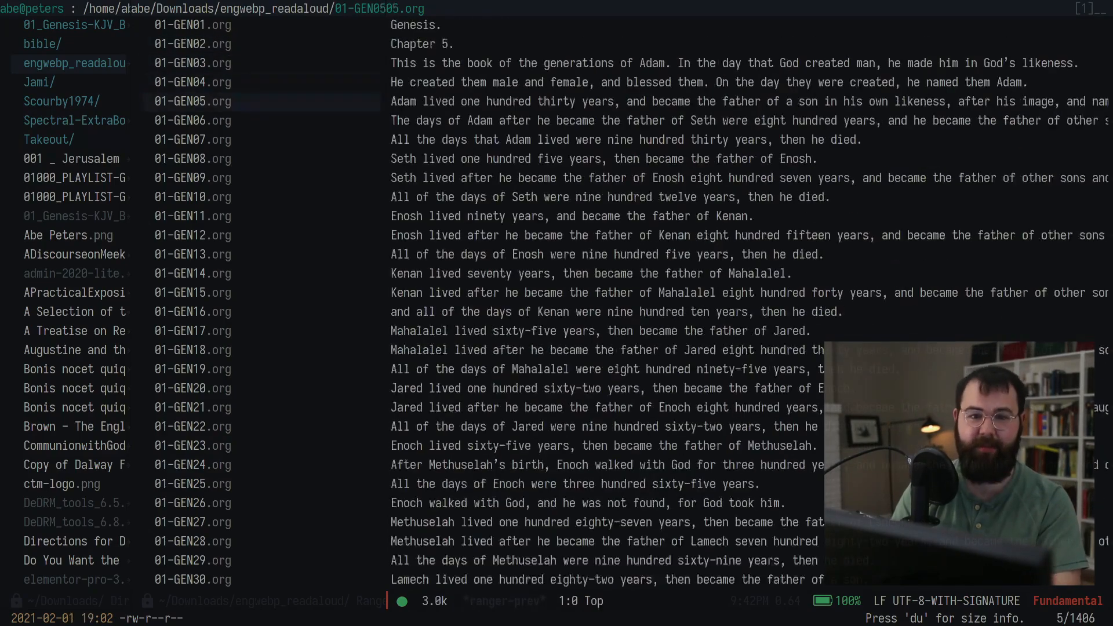
left_click(193, 82)
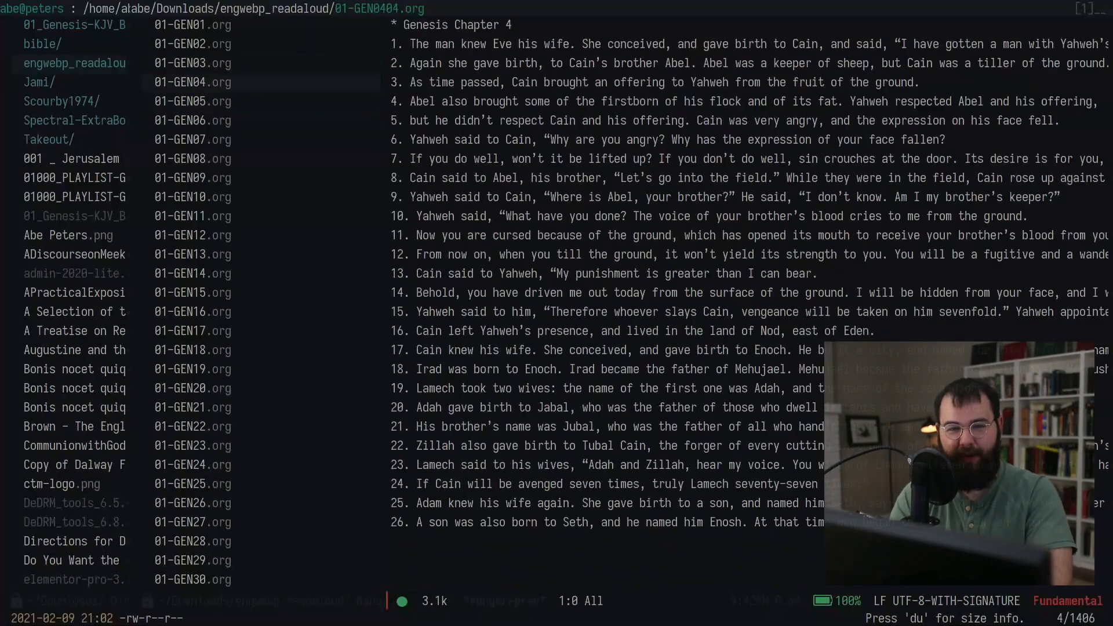
left_click(193, 101)
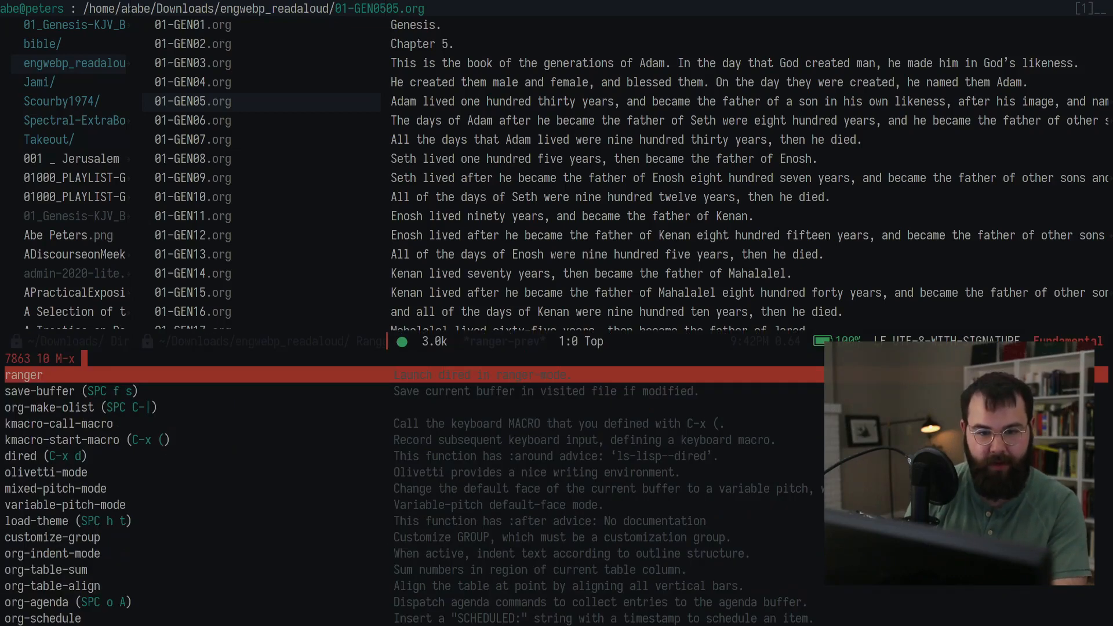
Repeat the macro across ten chapters, then preview 01-GEN12.org with its 'Genesis Chapter 12' heading.
key("Down")
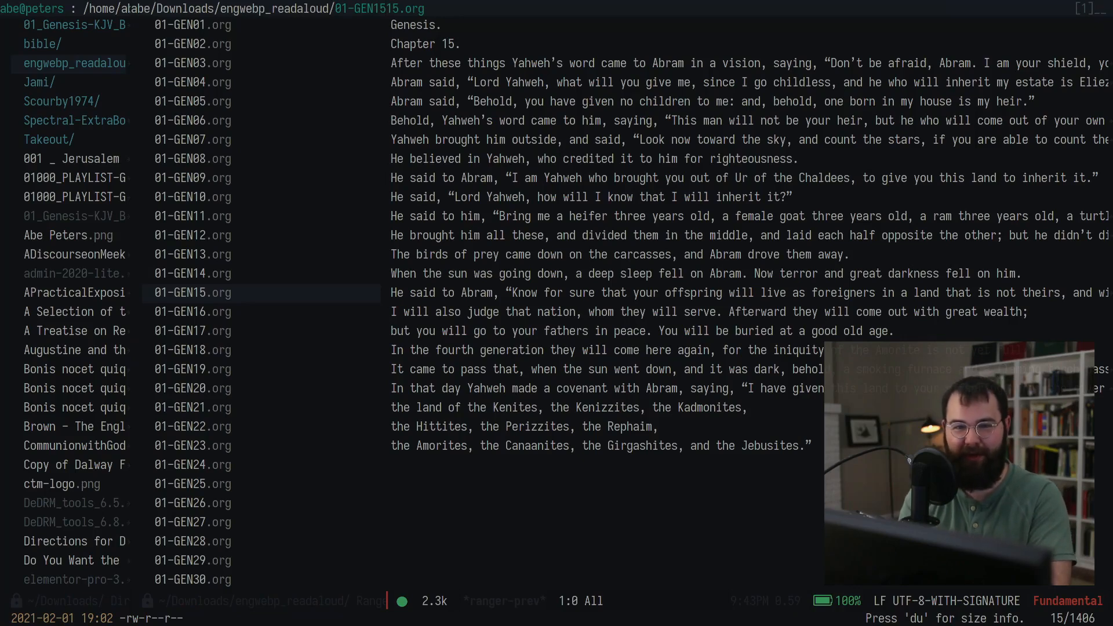
left_click(194, 235)
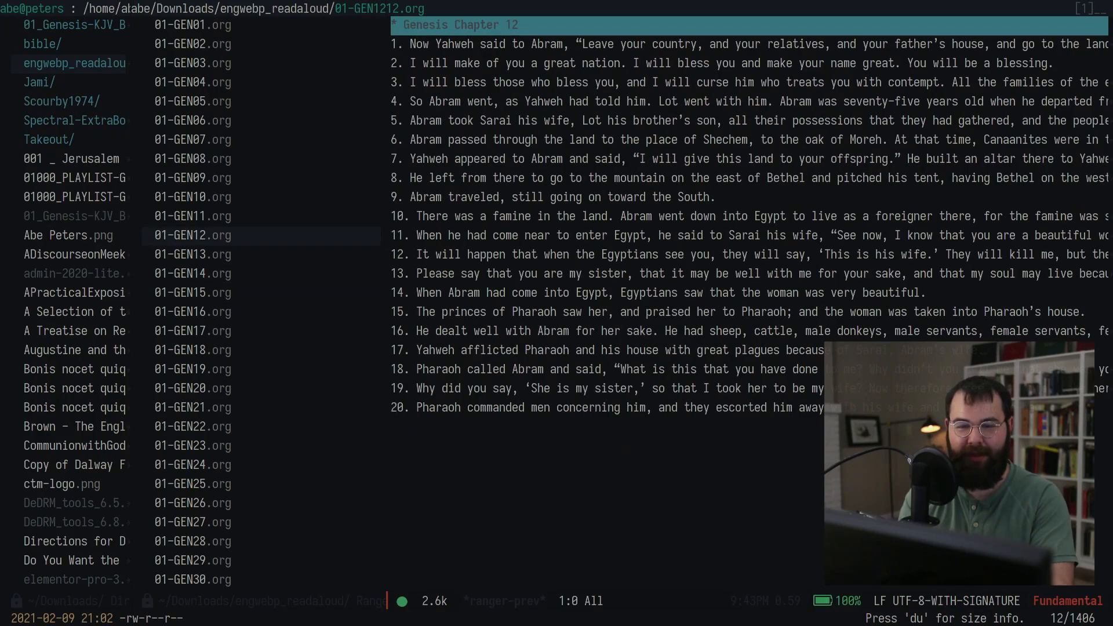